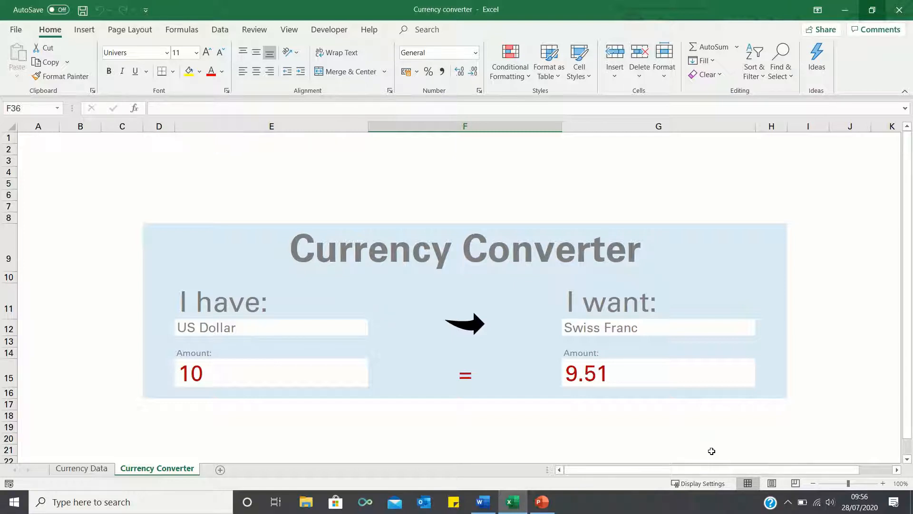
mouse_move(708, 340)
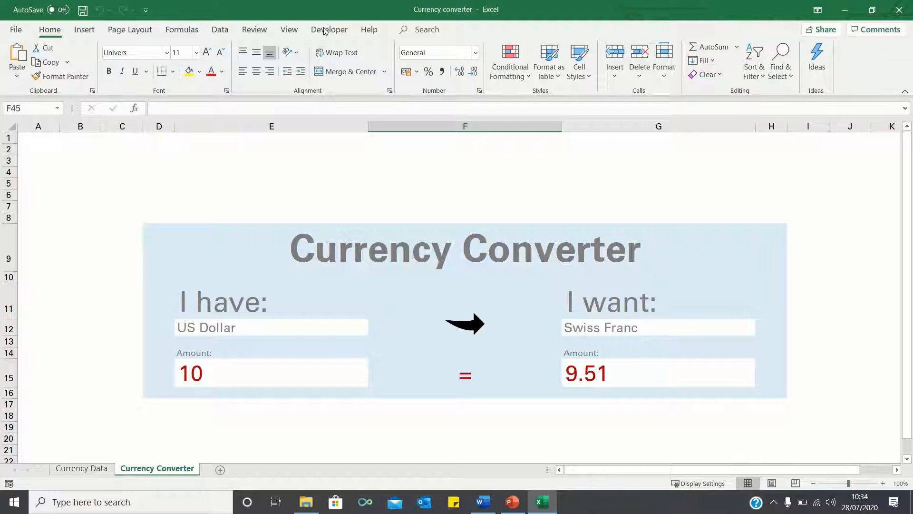
Insert a new VBA module and start an empty Sub Refresh_all.
click(15, 60)
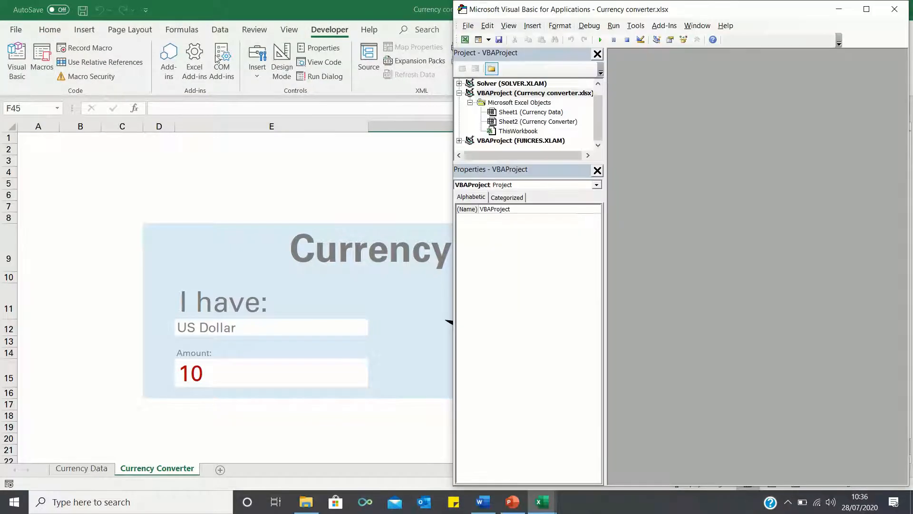
click(531, 25)
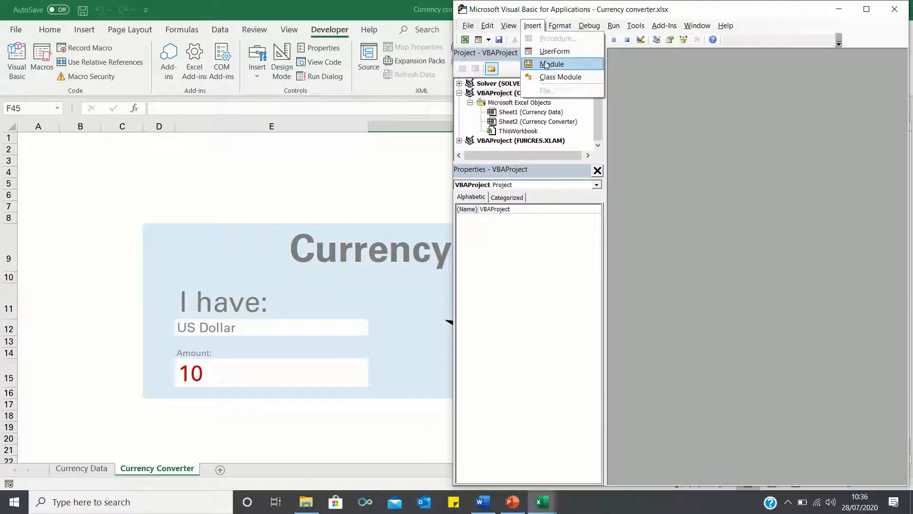
click(550, 64)
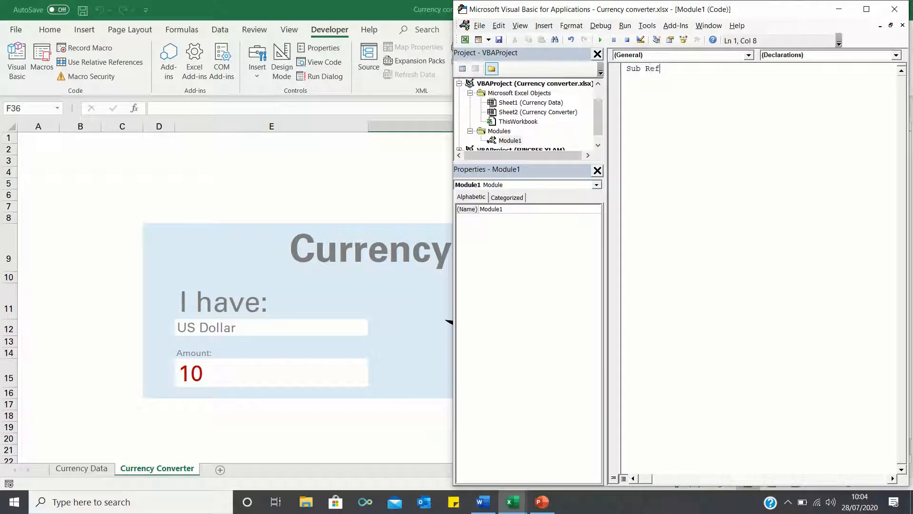
text(resh_all()
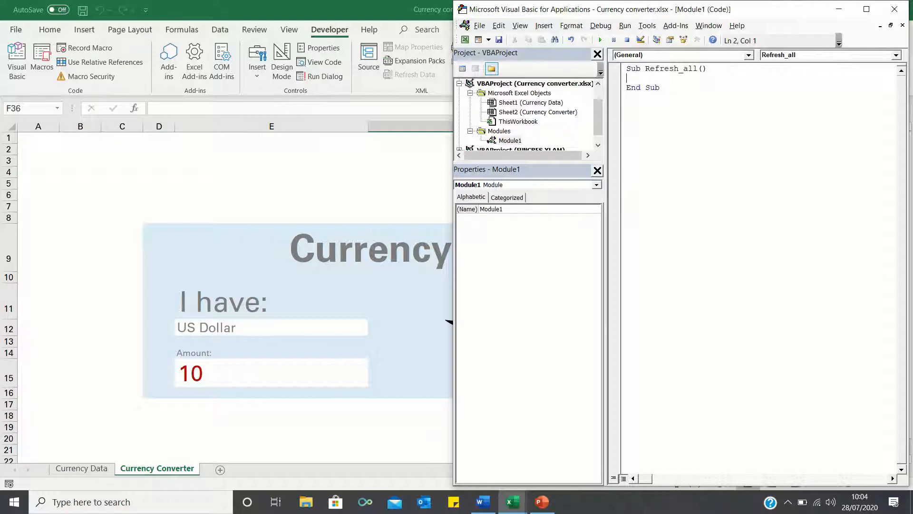
Write ActiveWorkbook.RefreshAll and MsgBox "The currency data has been refreshed" into Refresh_all.
text(ActiveWorkbook.)
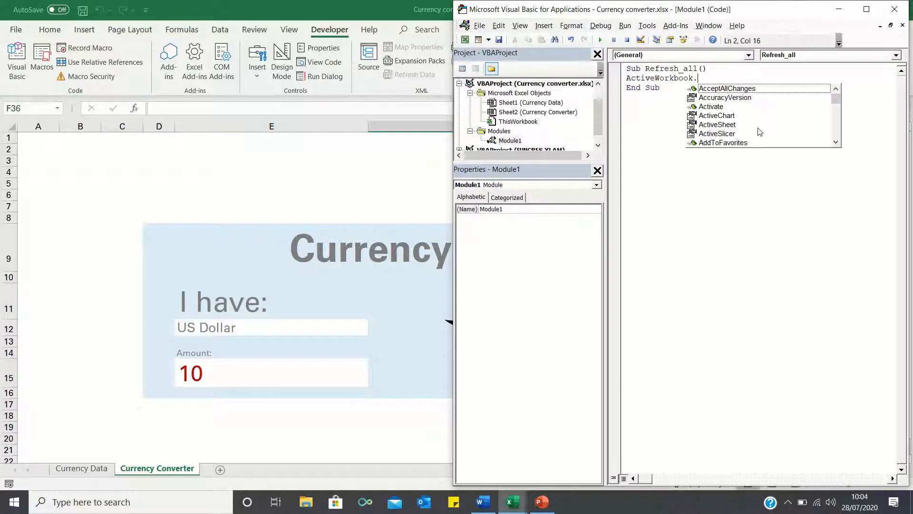
text(Refreshall)
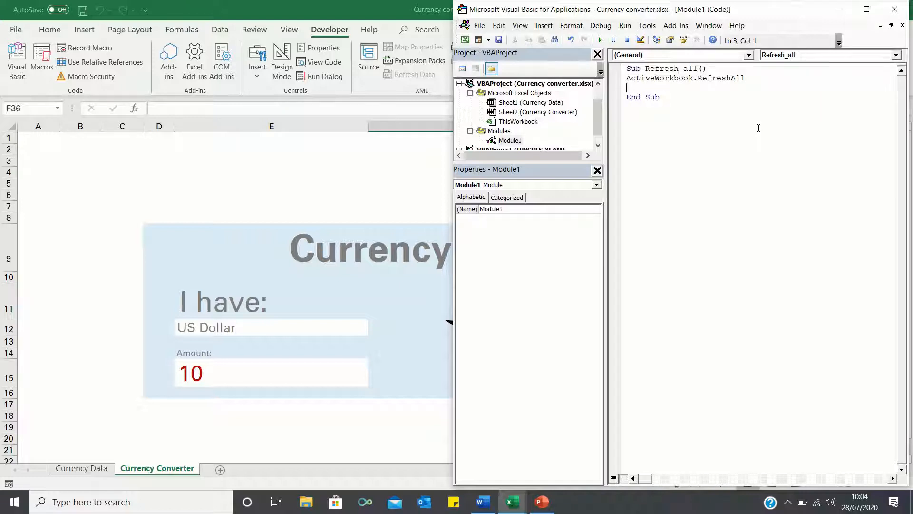
text(Ms)
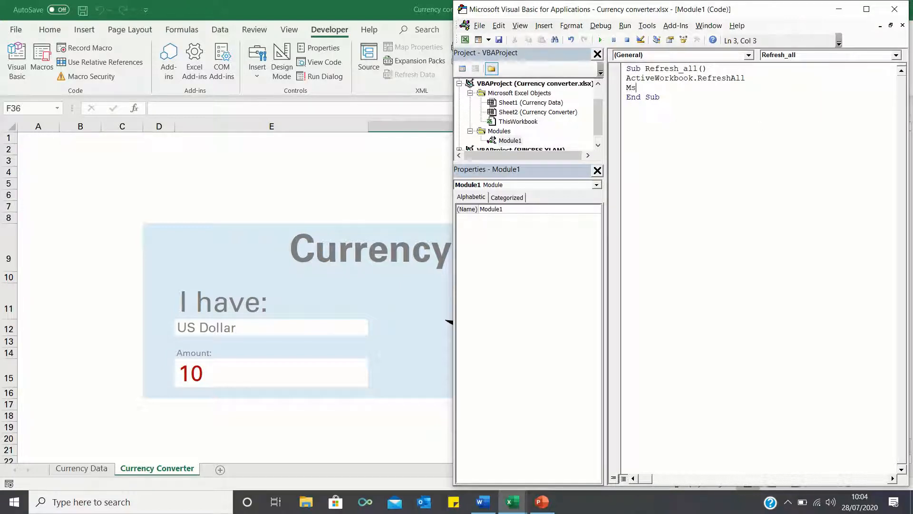
text(gBox("The c)
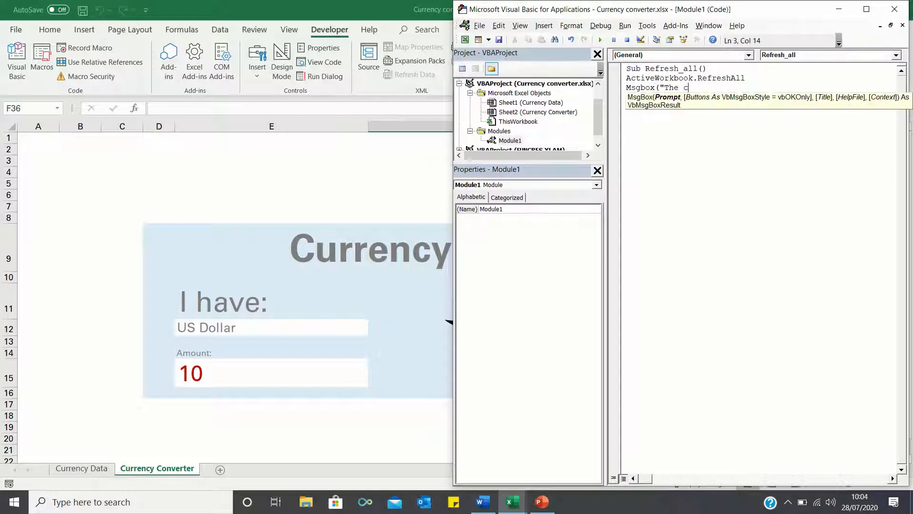
text(urrency data has)
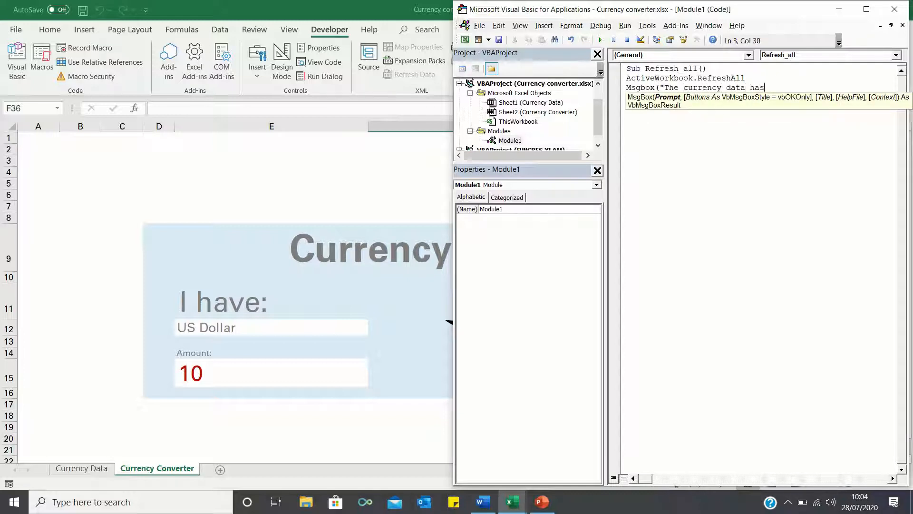
text(been refreshed)
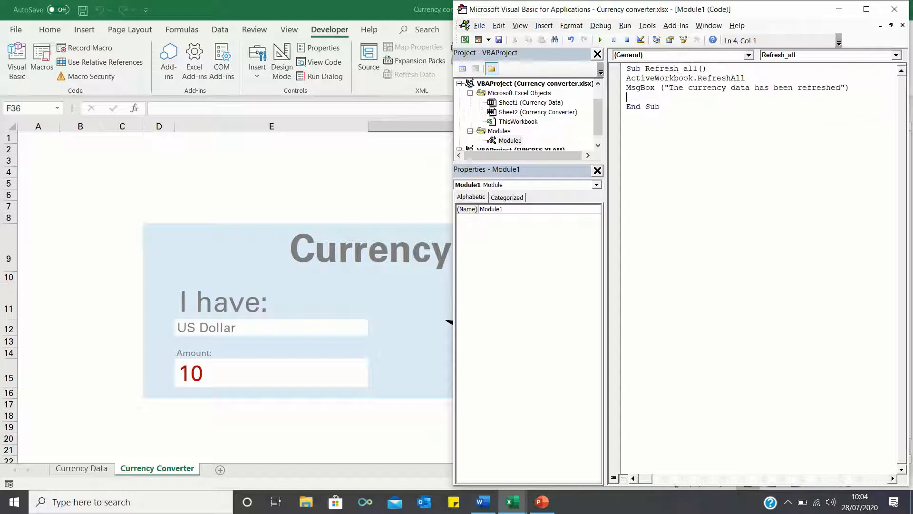
click(600, 40)
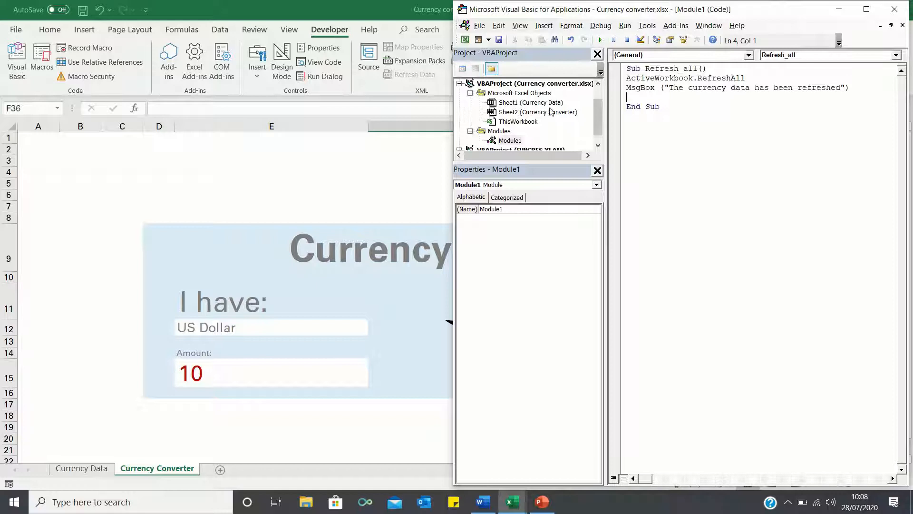
Add a Private Sub Worksheet_Activate to the Currency Converter sheet that calls Refresh_all.
click(536, 112)
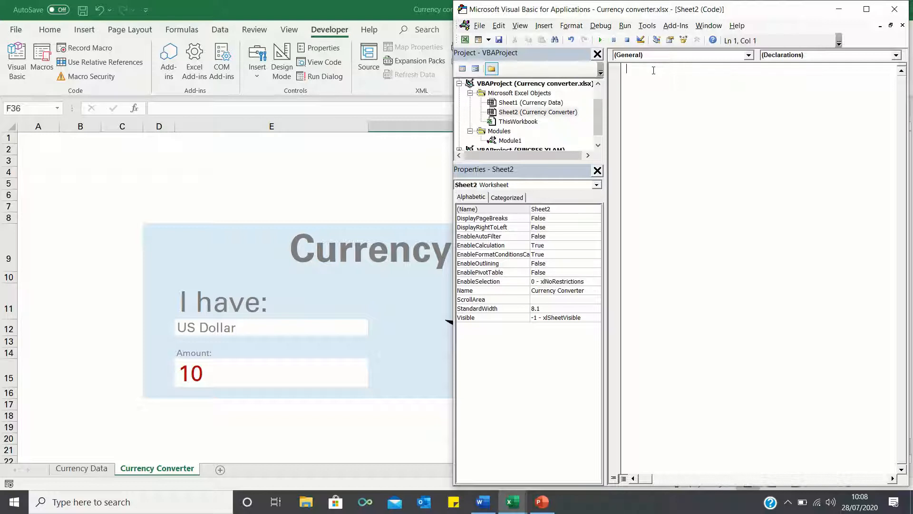
text(E)
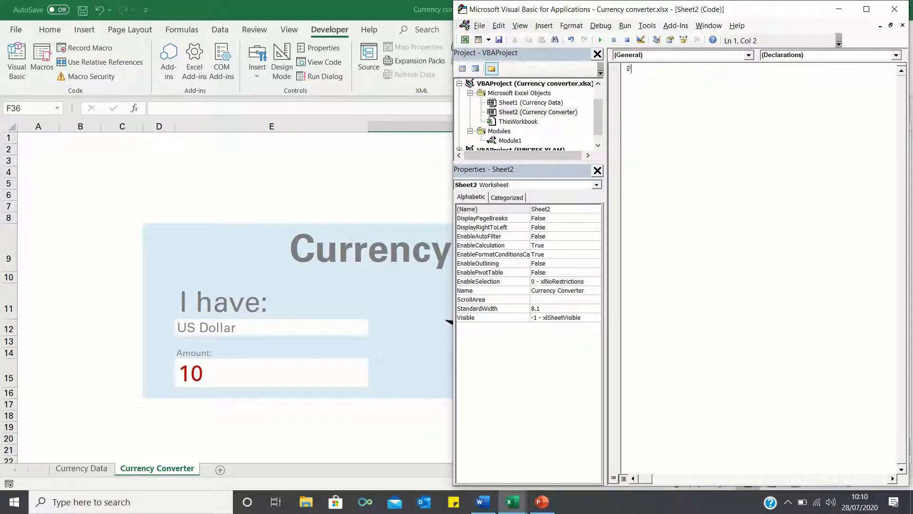
text(Private Sub)
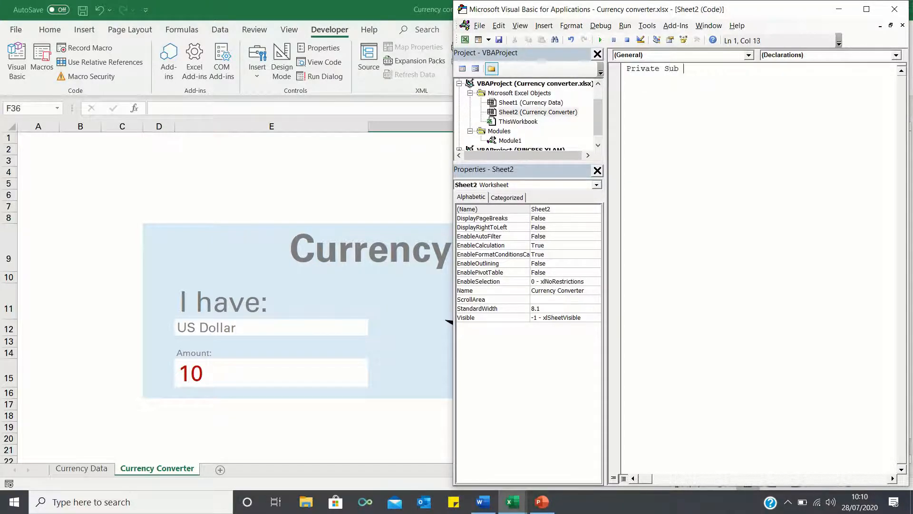
text(Worksheet_Ac)
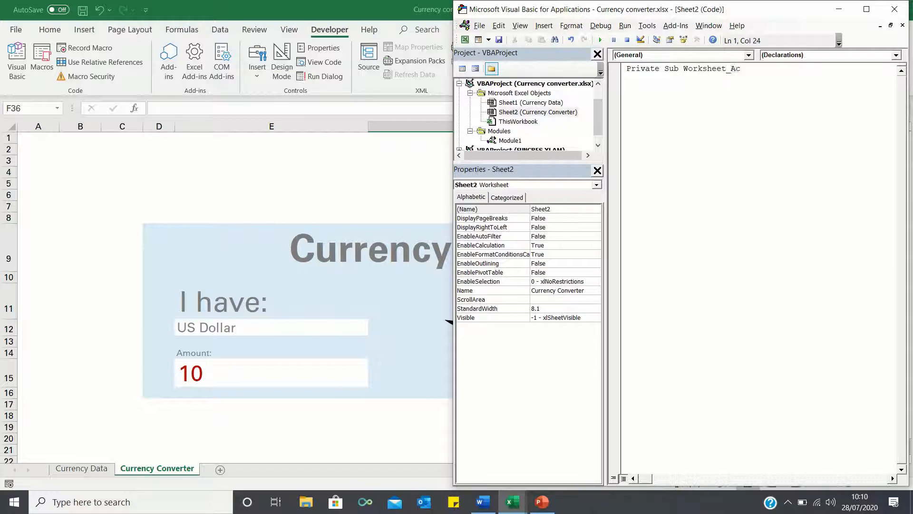
text(Cal)
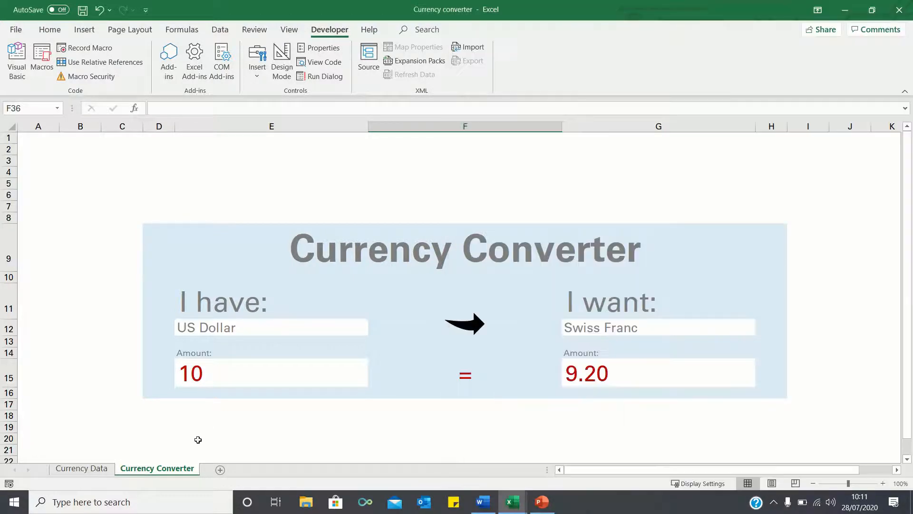
Switch to Currency Data and back to Currency Converter, then dismiss the refresh message.
click(80, 467)
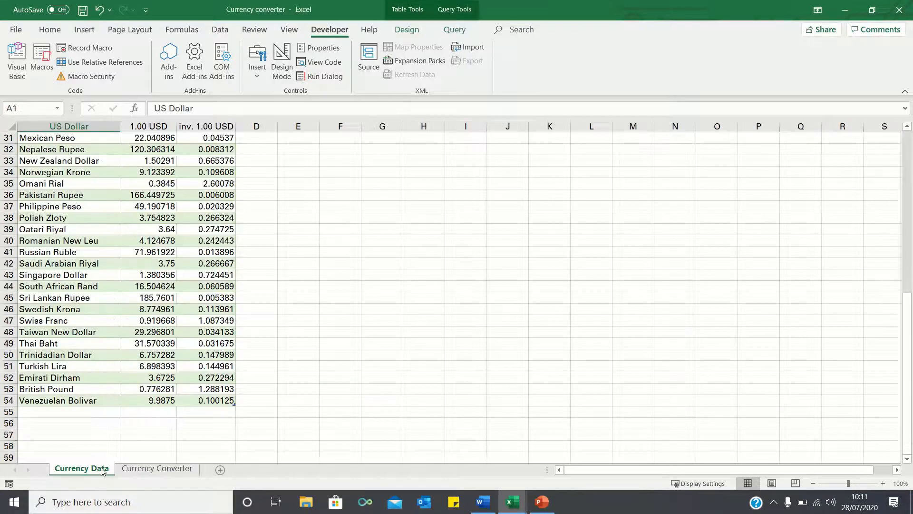
click(156, 468)
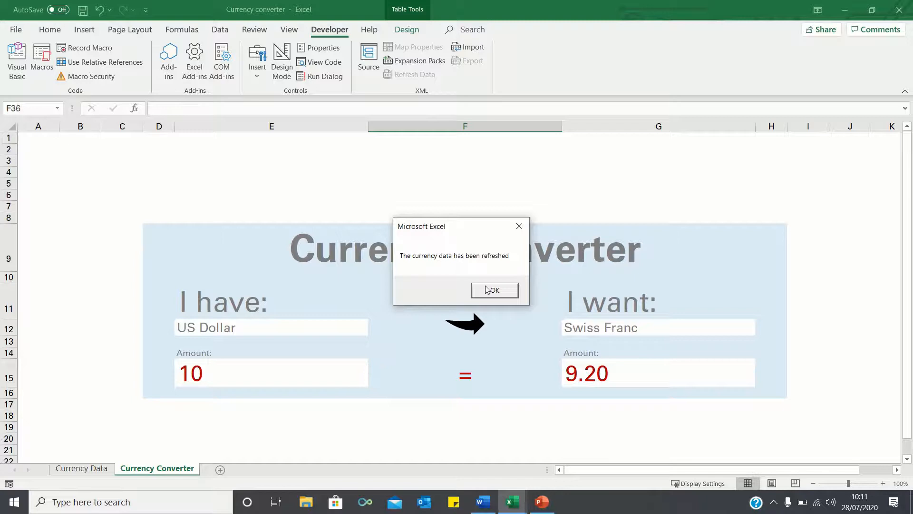
click(493, 290)
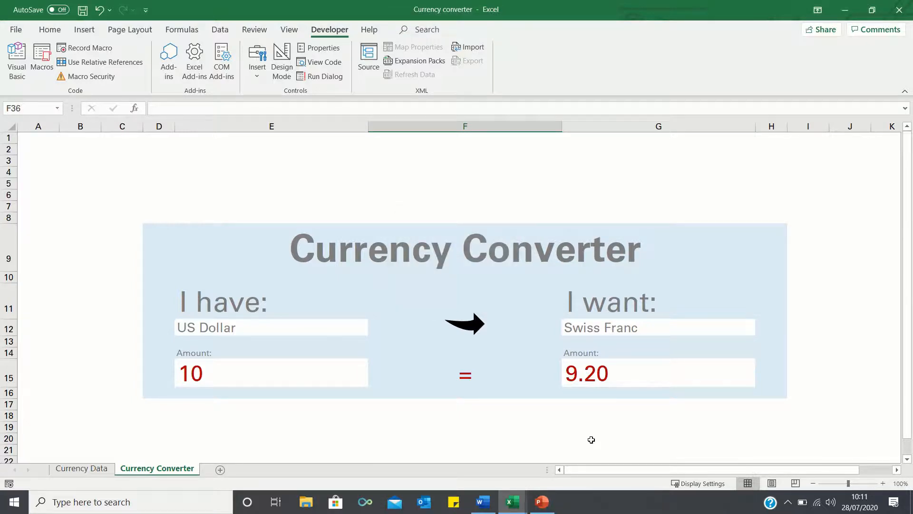